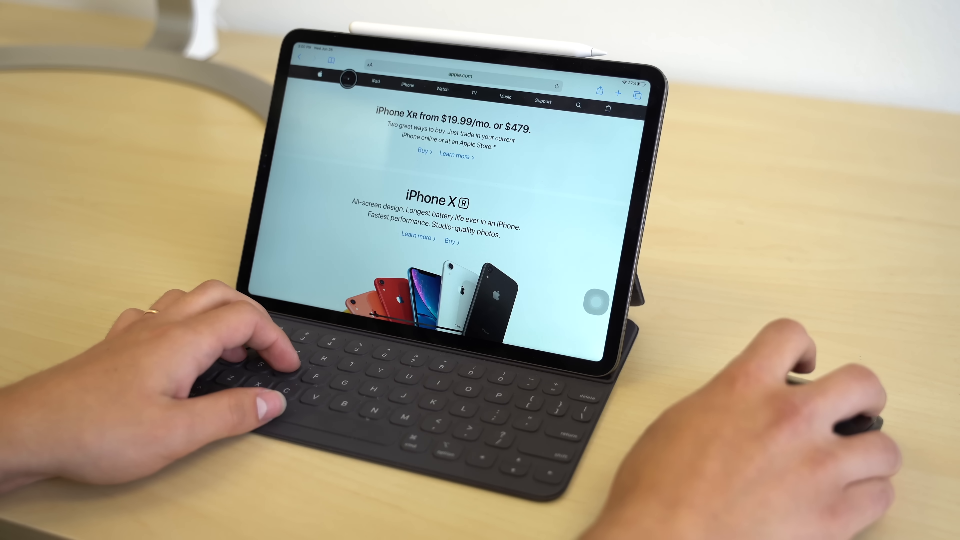
Load apple.com's iMac page from the Mac item in the site's navigation bar
click(346, 82)
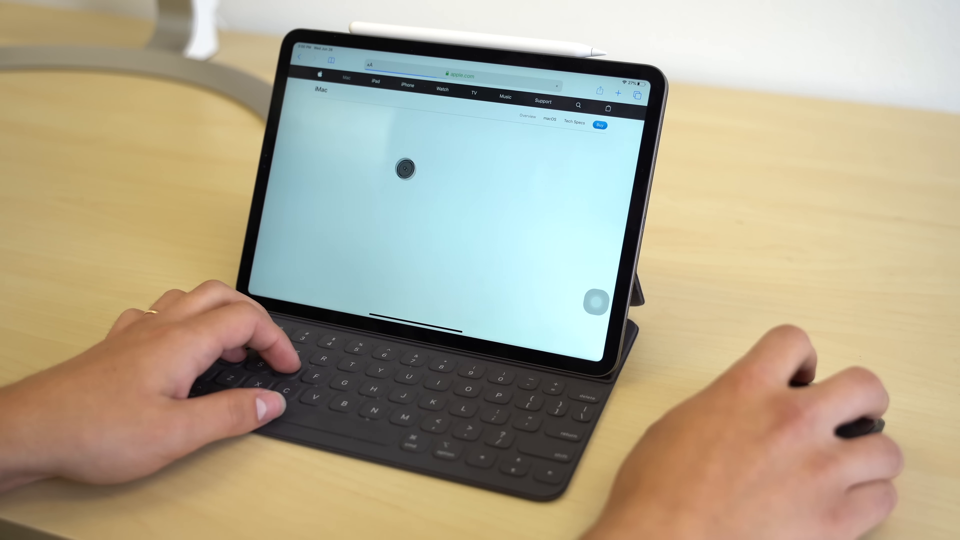